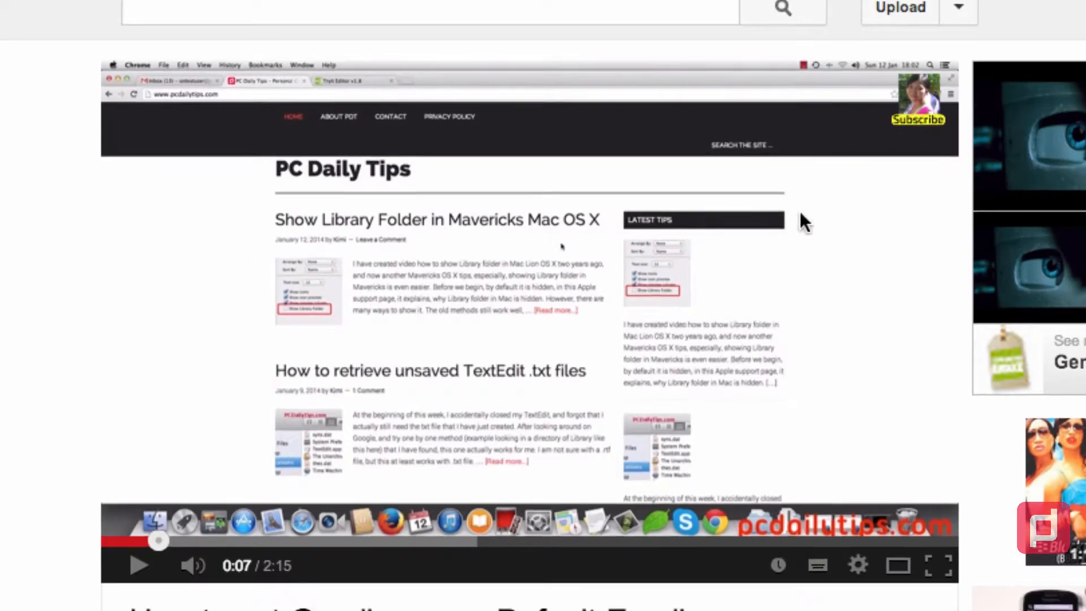
mouse_move(869, 104)
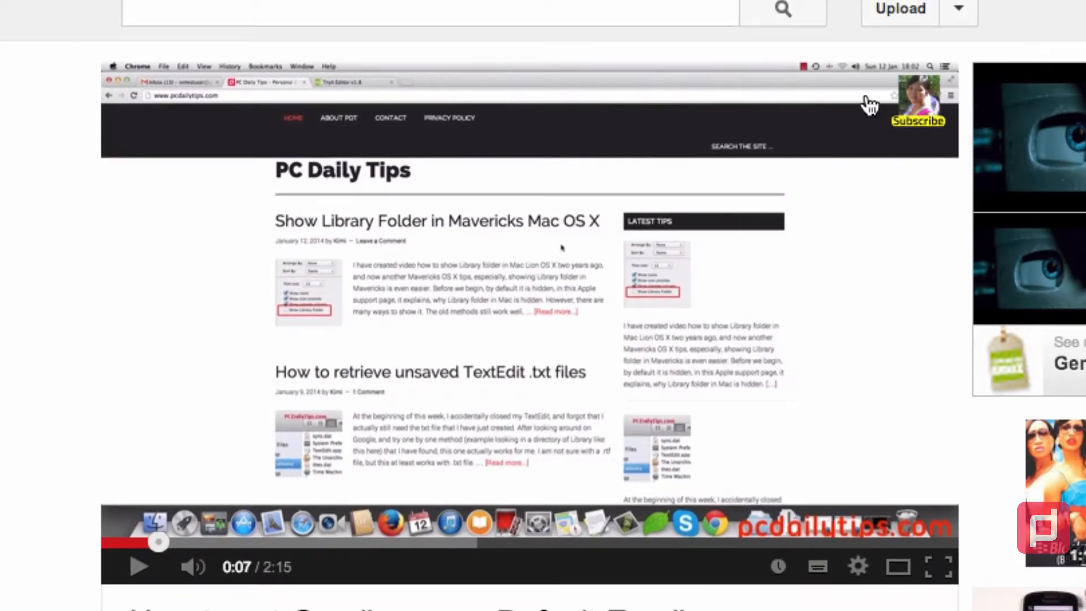
mouse_move(719, 142)
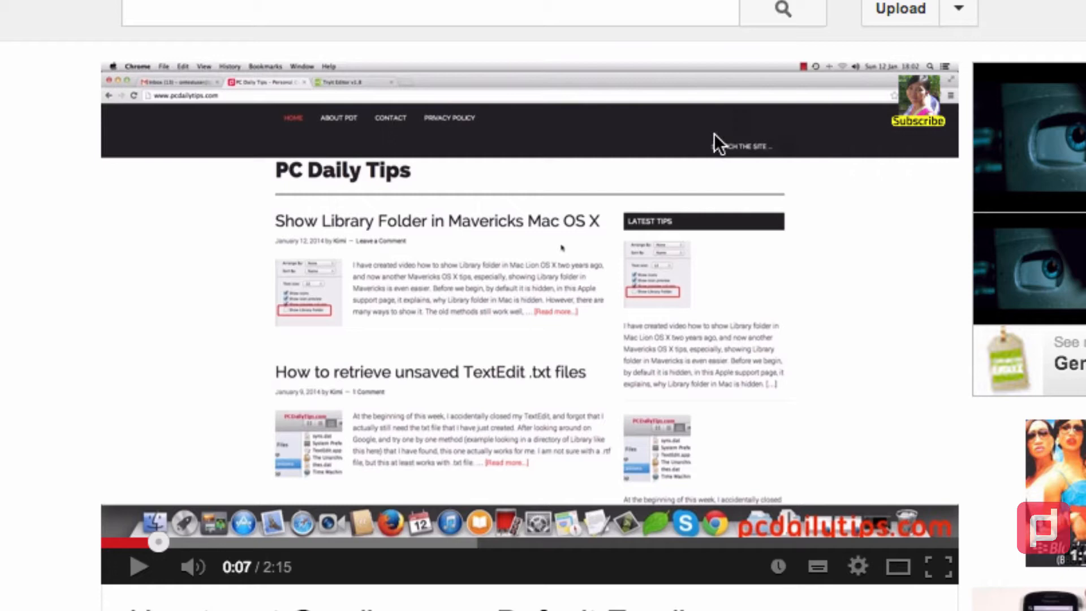
mouse_move(919, 122)
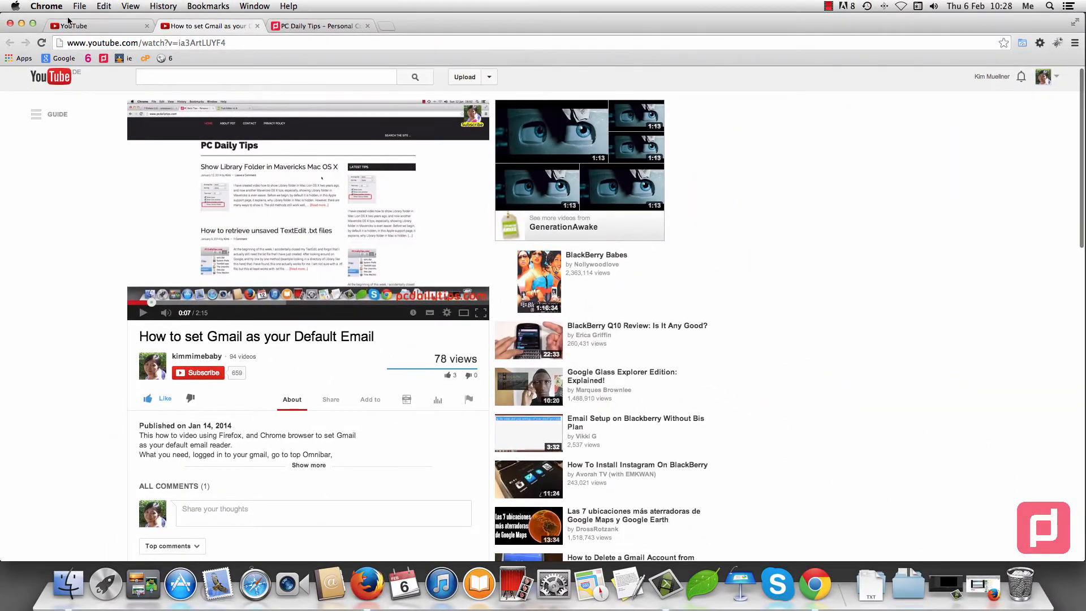
mouse_move(76, 25)
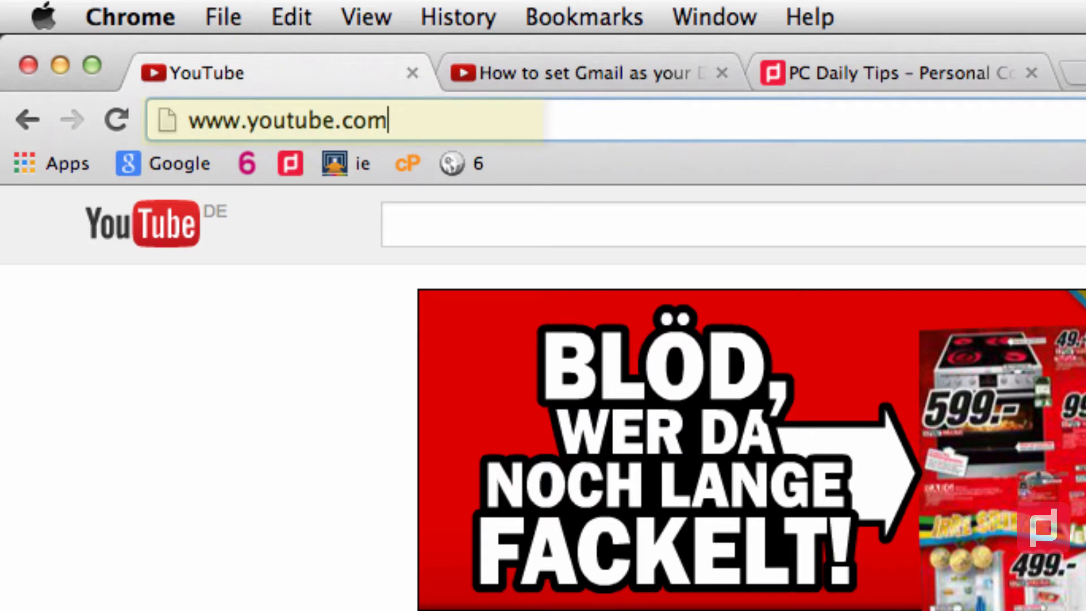
- Go to youtube.com/feature and scroll the Features page showing good standing and monetization
text(/feature)
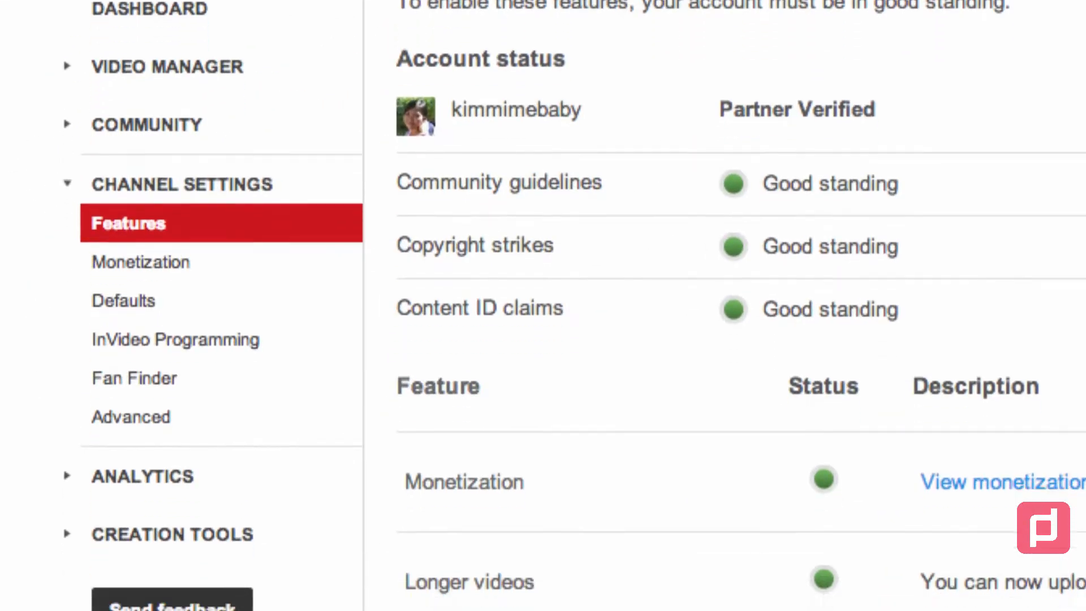
scroll(down, 3)
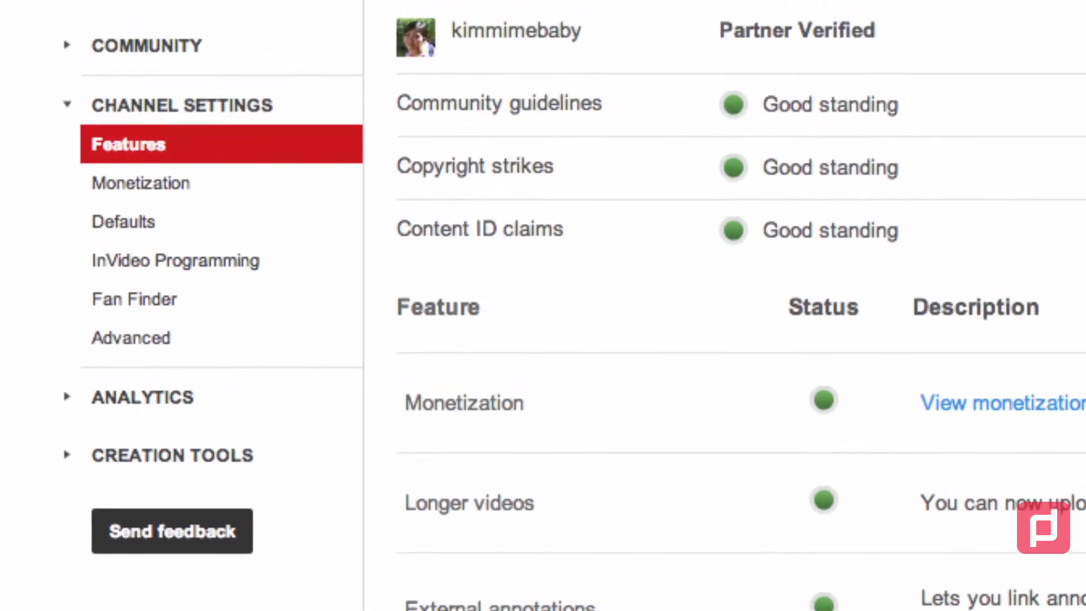
mouse_move(938, 294)
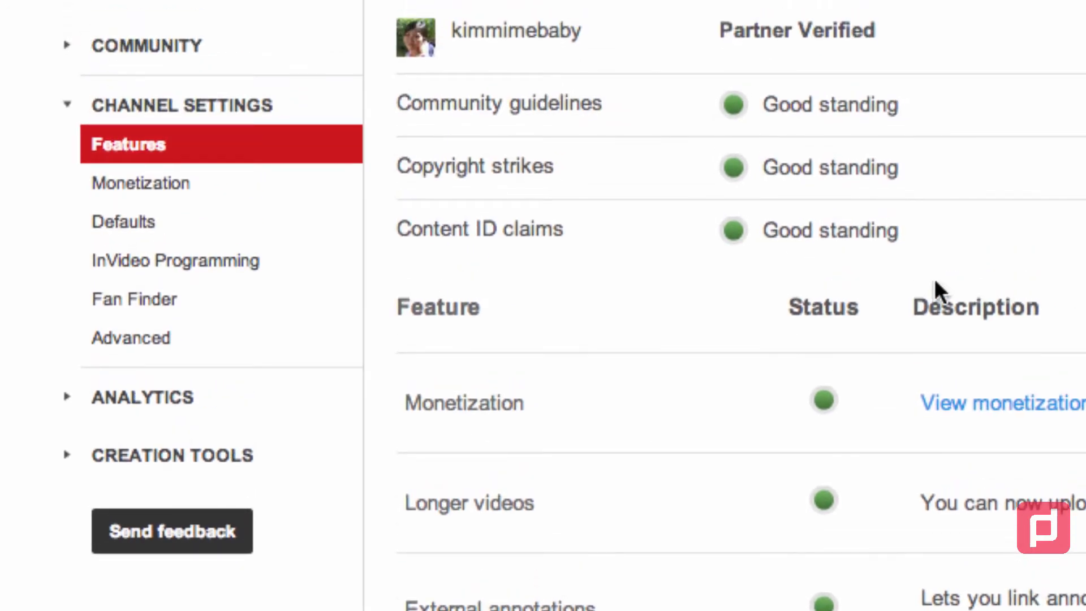
mouse_move(175, 259)
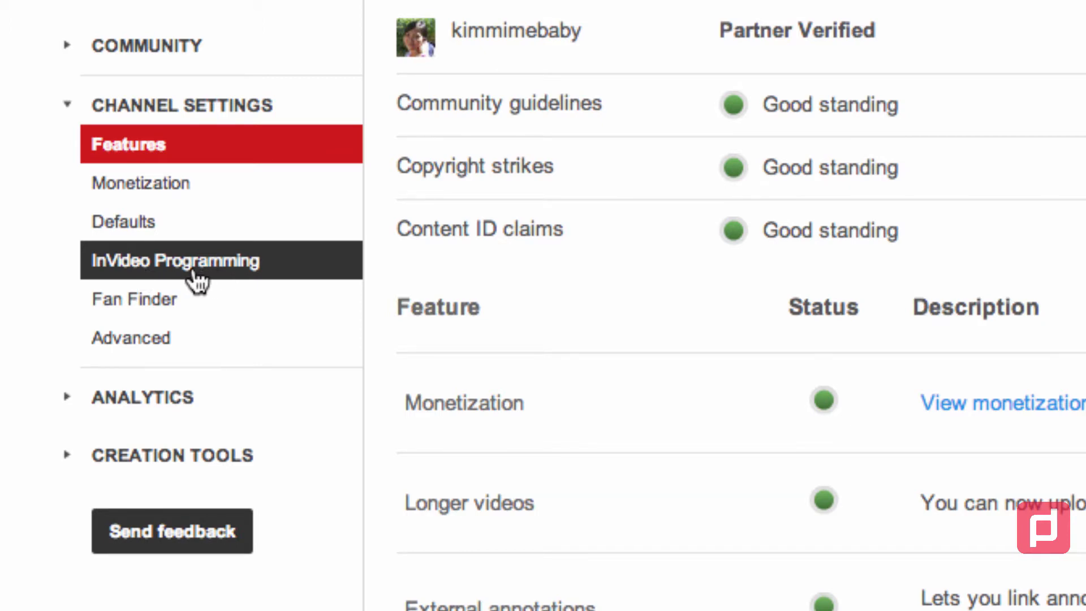
- Open InVideo Programming and remove the existing Branding Watermark
click(175, 260)
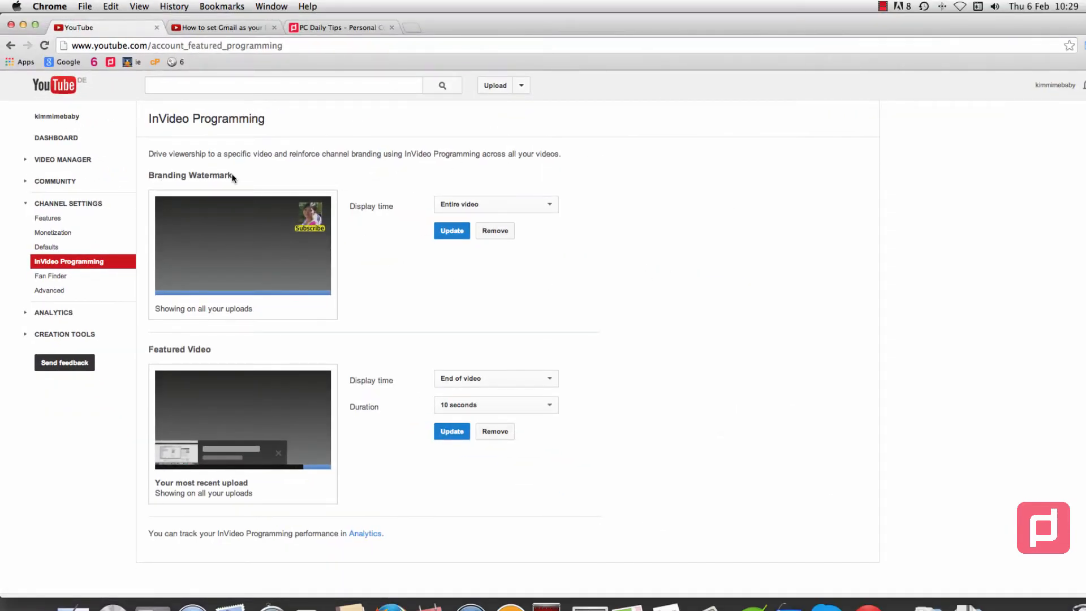
mouse_move(203, 361)
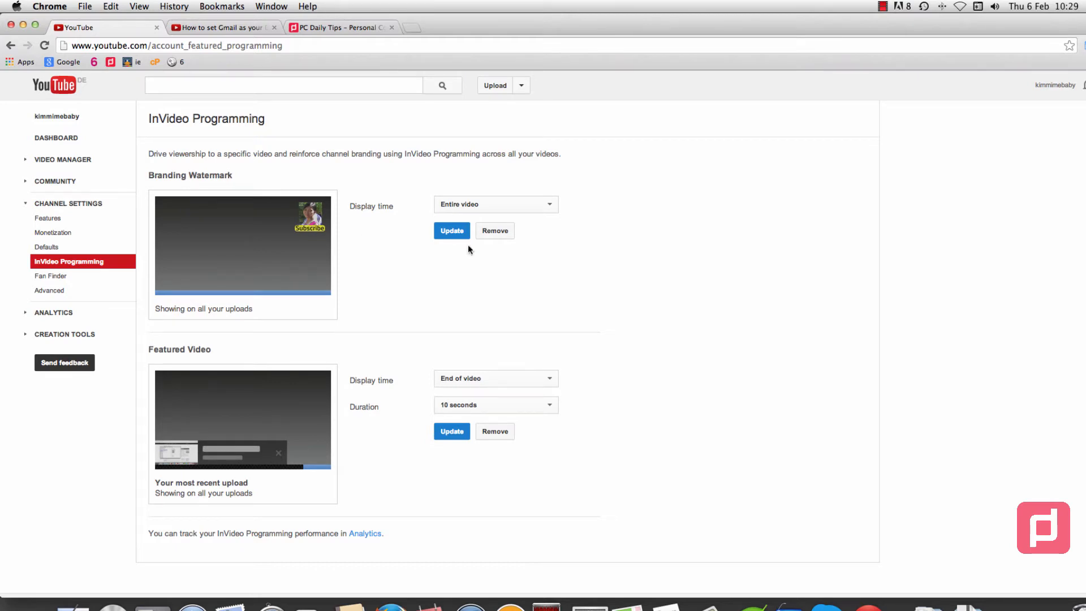
click(494, 231)
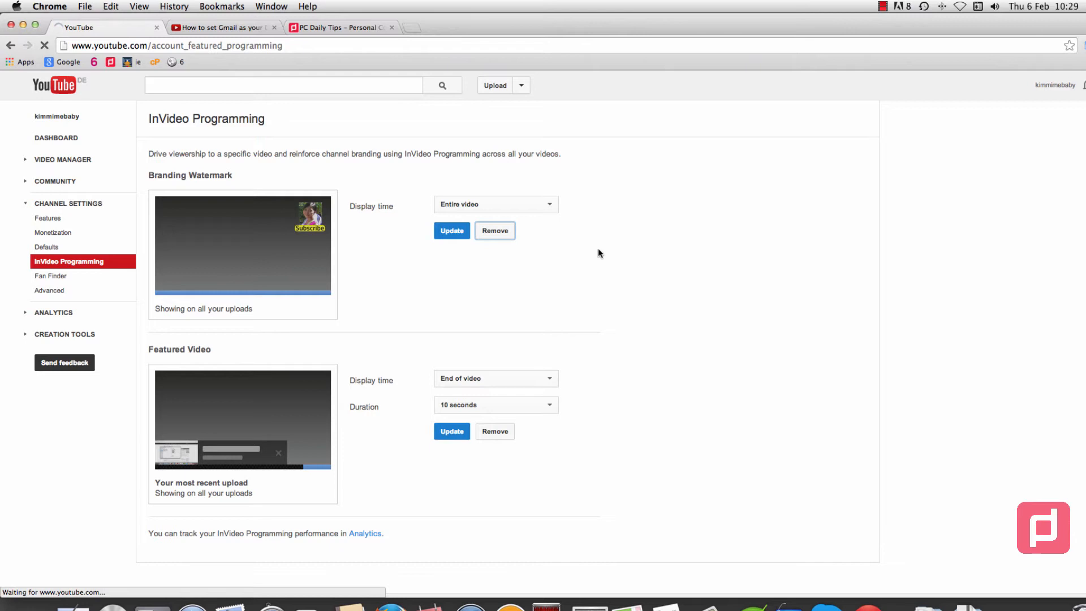
click(494, 230)
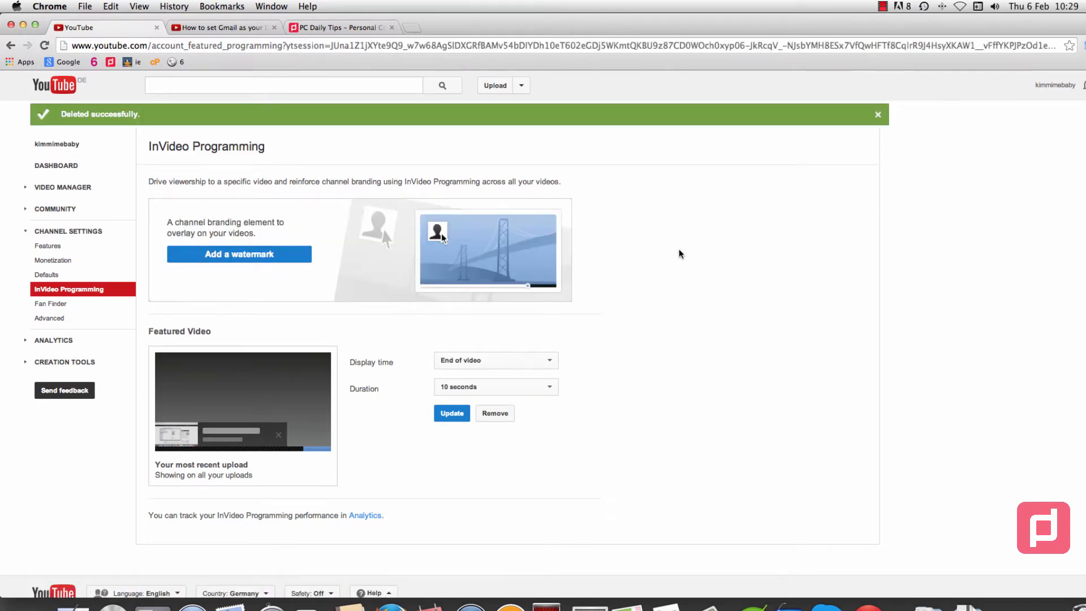
mouse_move(580, 263)
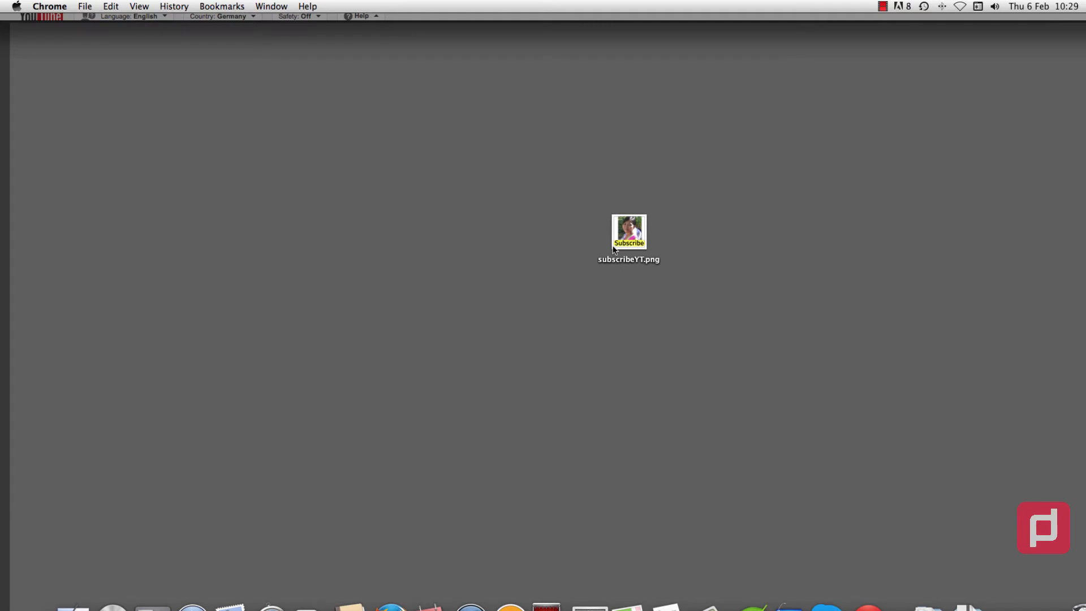
mouse_move(646, 270)
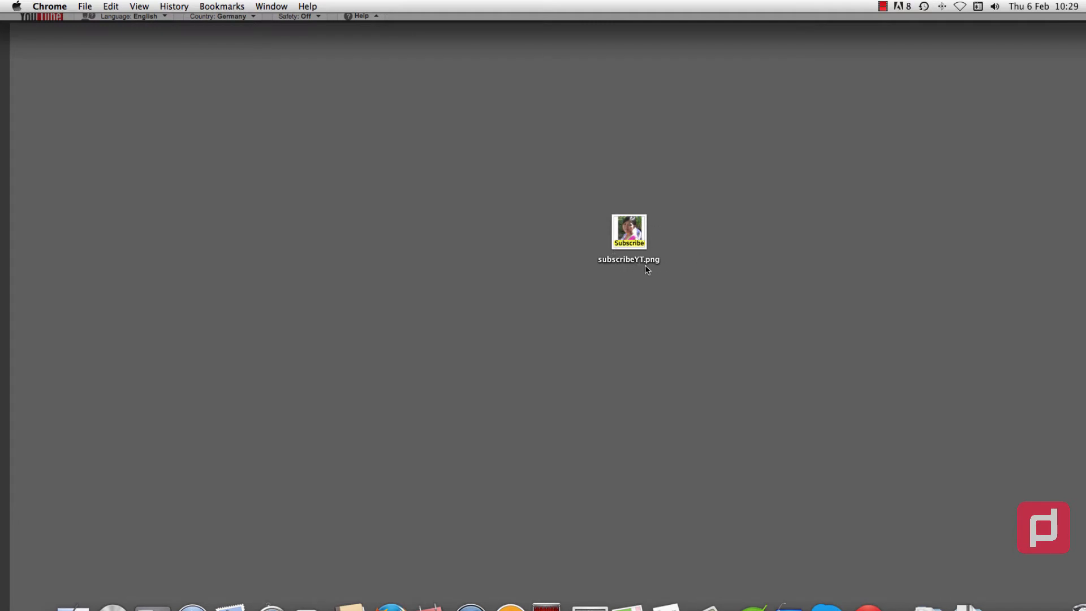
mouse_move(667, 268)
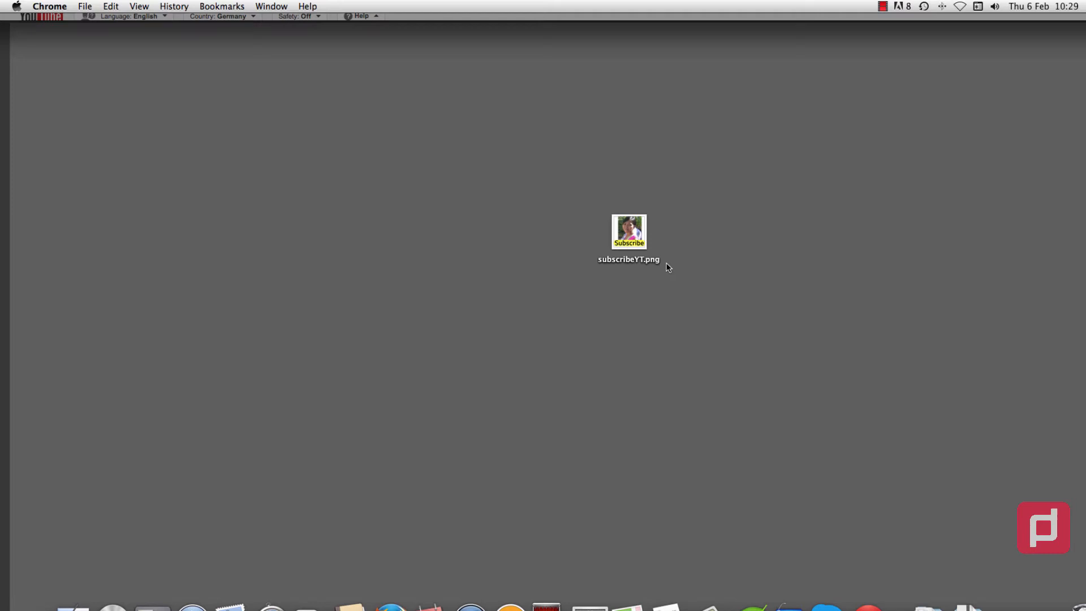
mouse_move(811, 367)
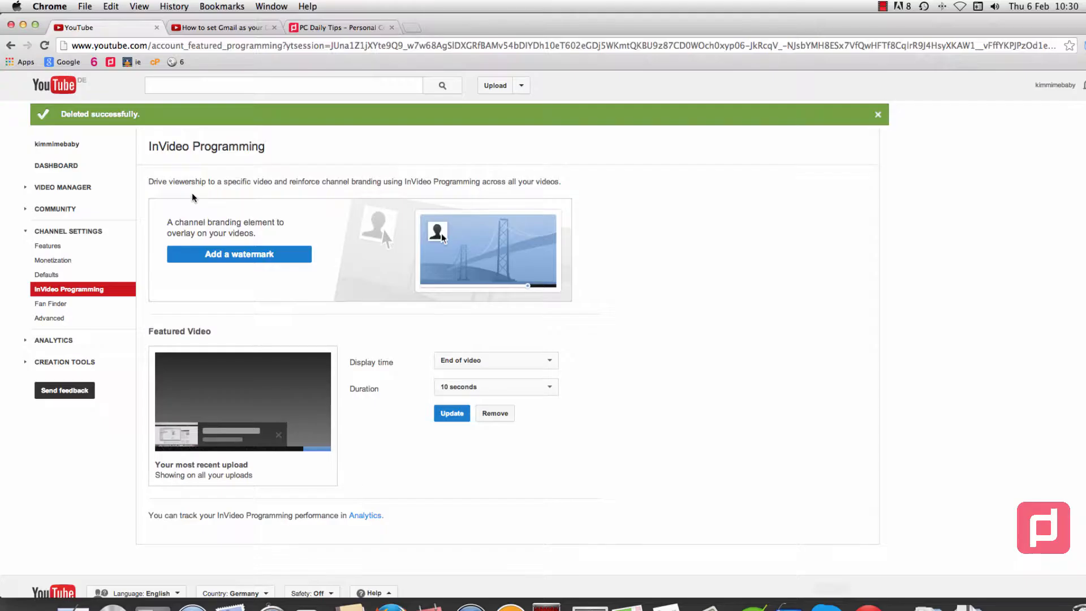
mouse_move(604, 279)
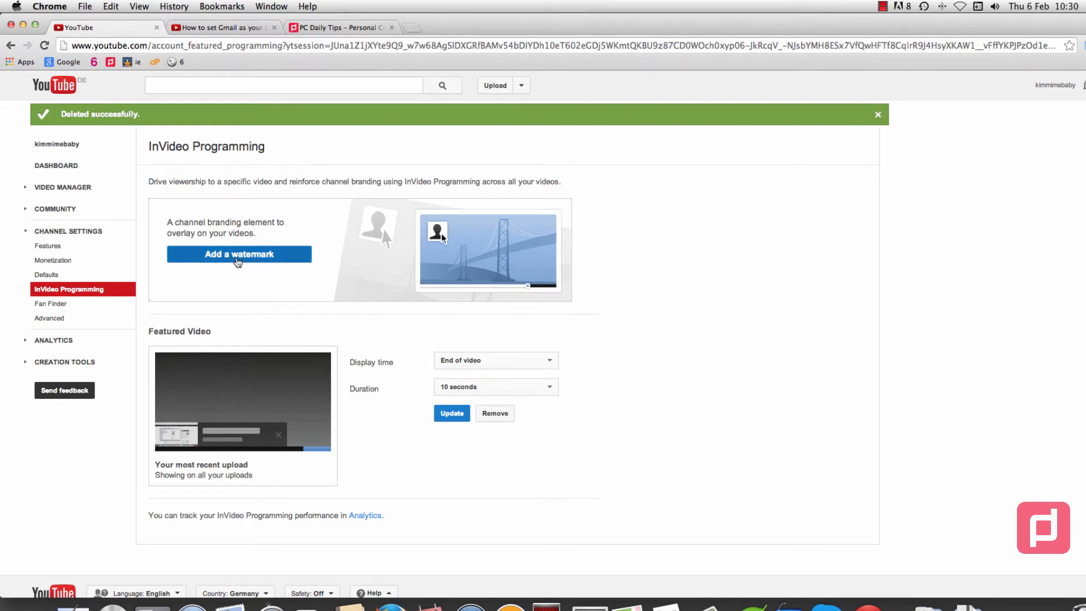
- Upload subscribeYT.png from the Desktop as the new watermark and save it
click(239, 253)
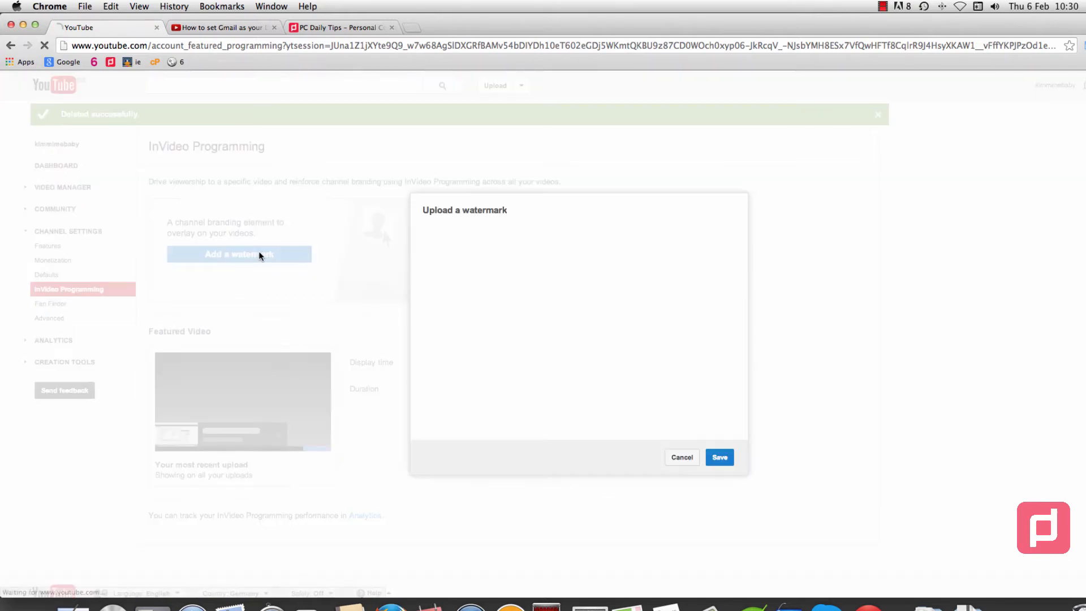
click(452, 376)
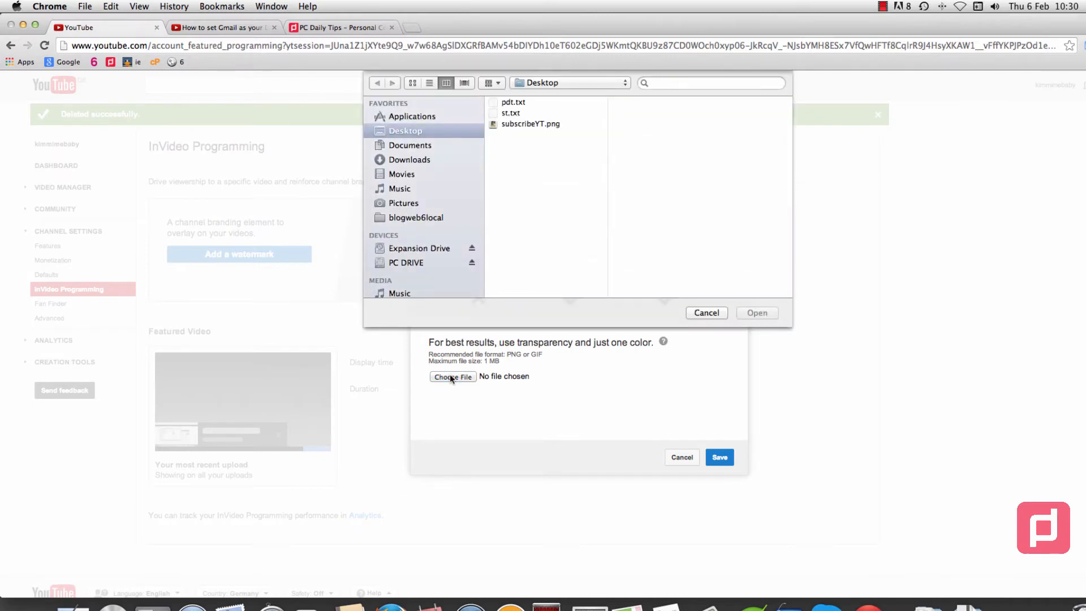
click(706, 312)
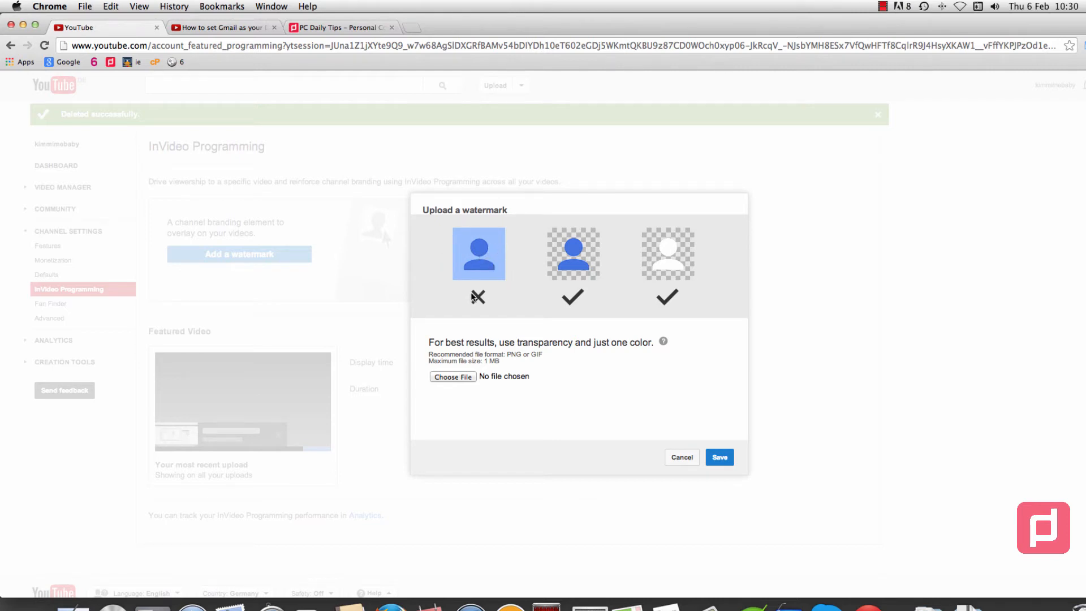
mouse_move(586, 246)
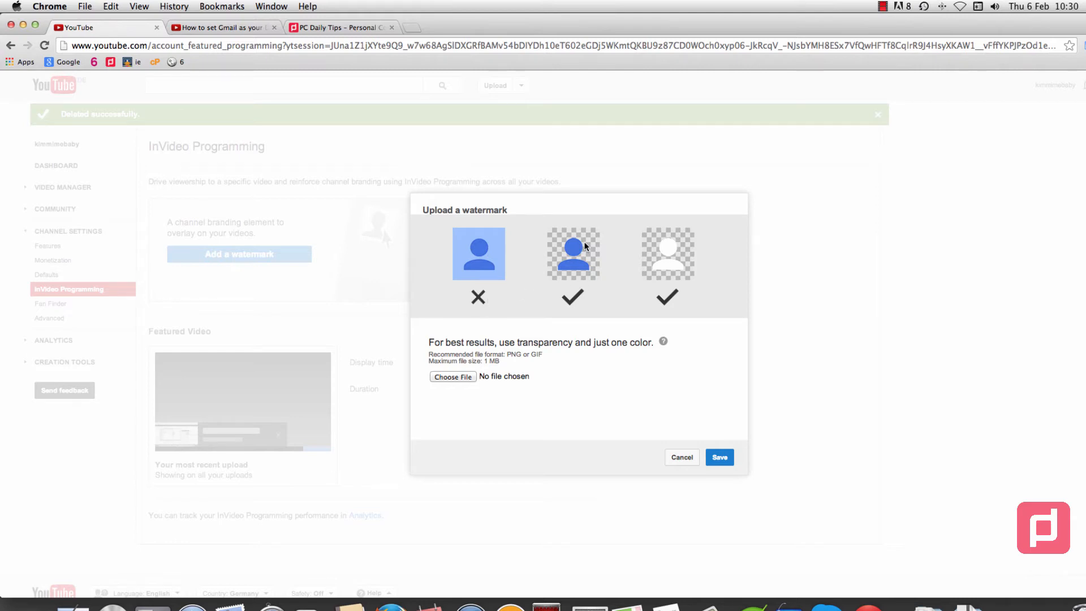
mouse_move(671, 246)
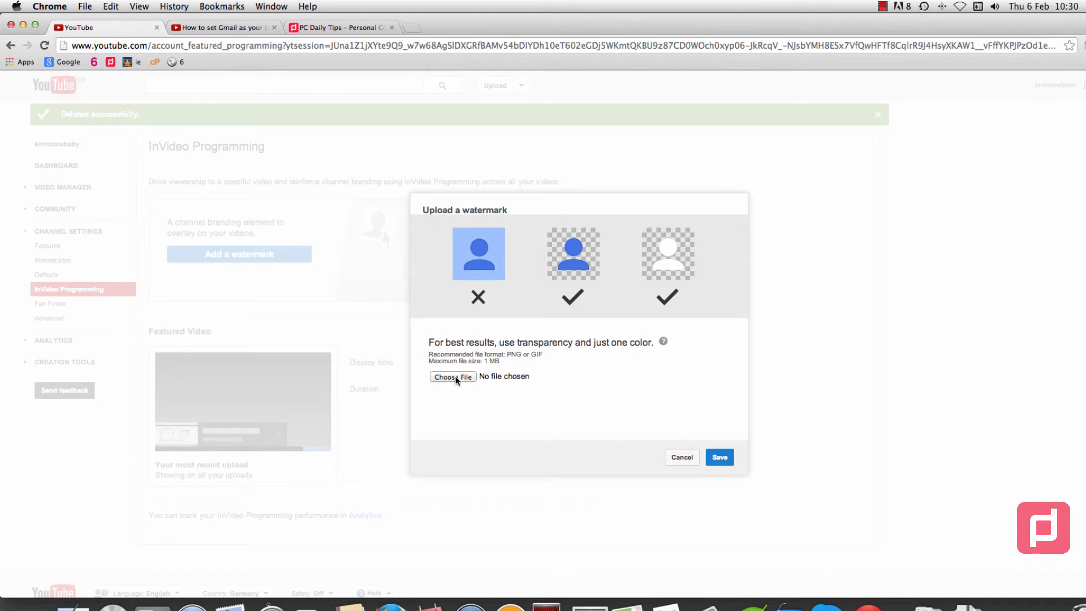
click(453, 376)
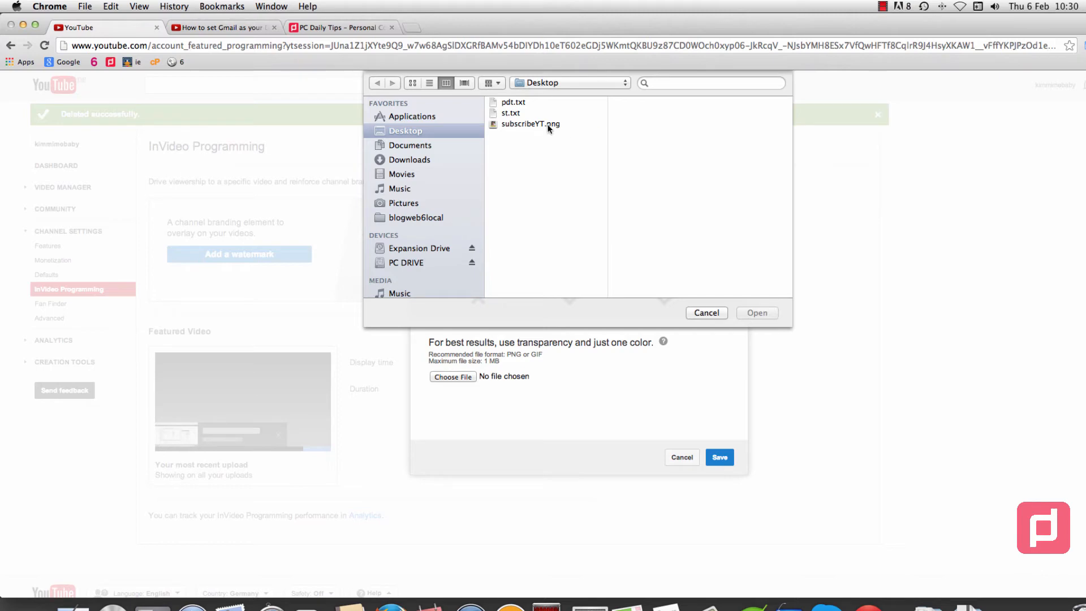
click(530, 124)
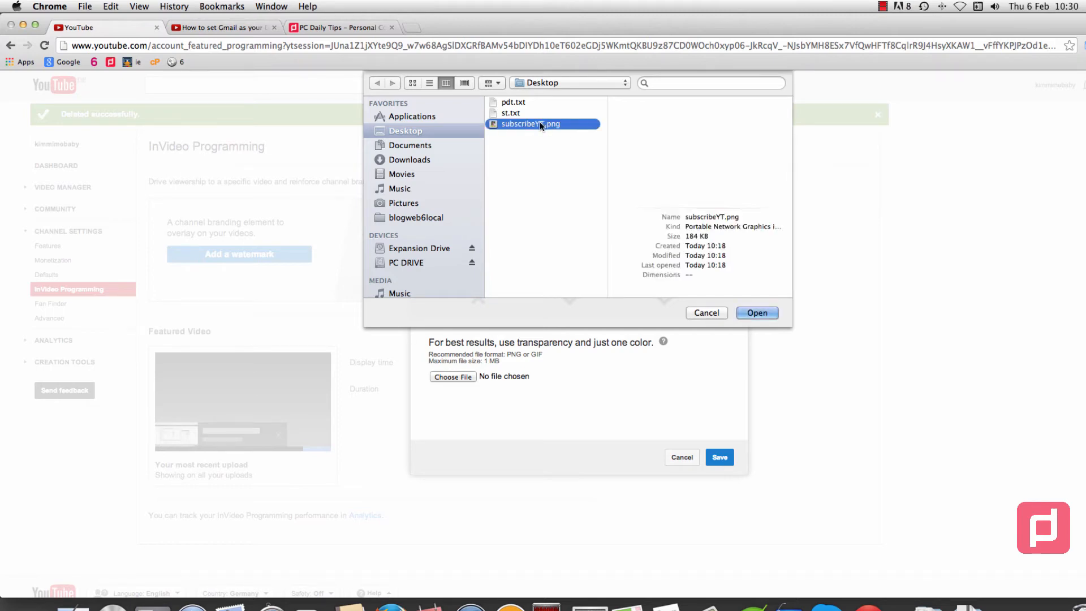
click(756, 312)
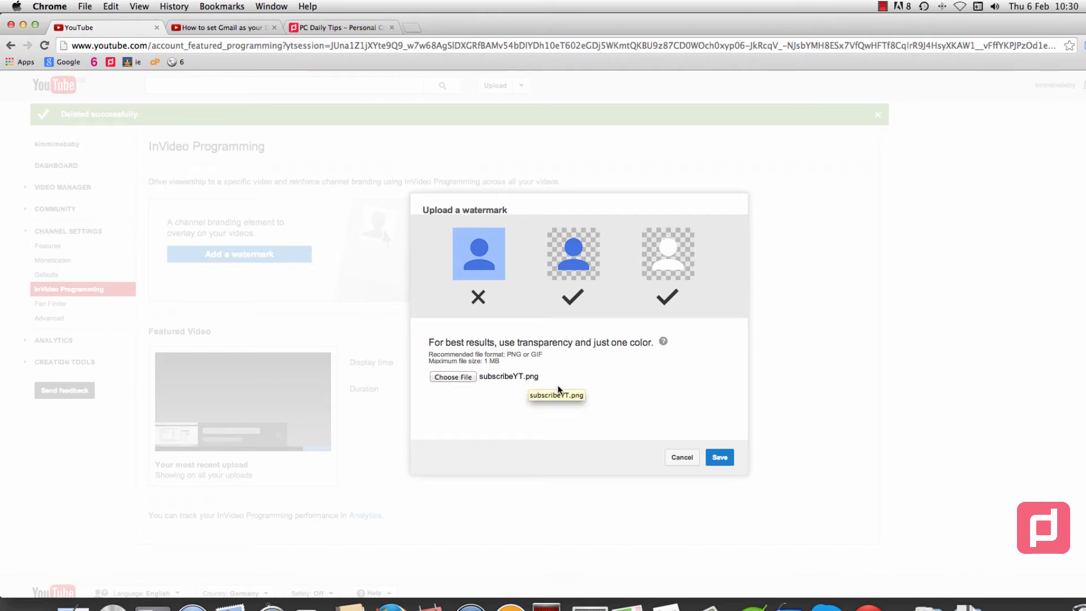
click(719, 457)
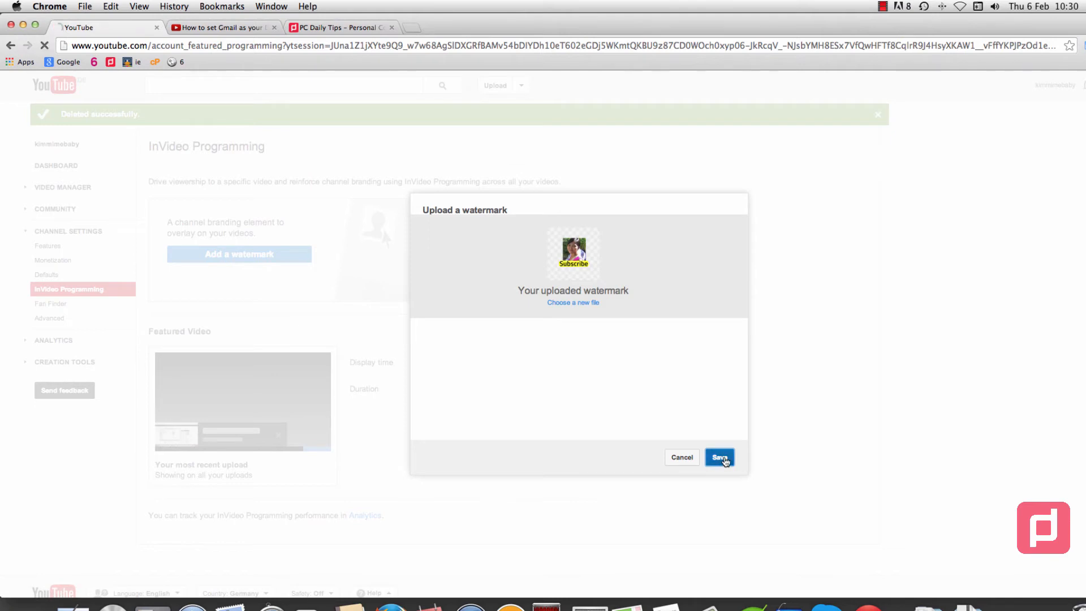
click(718, 457)
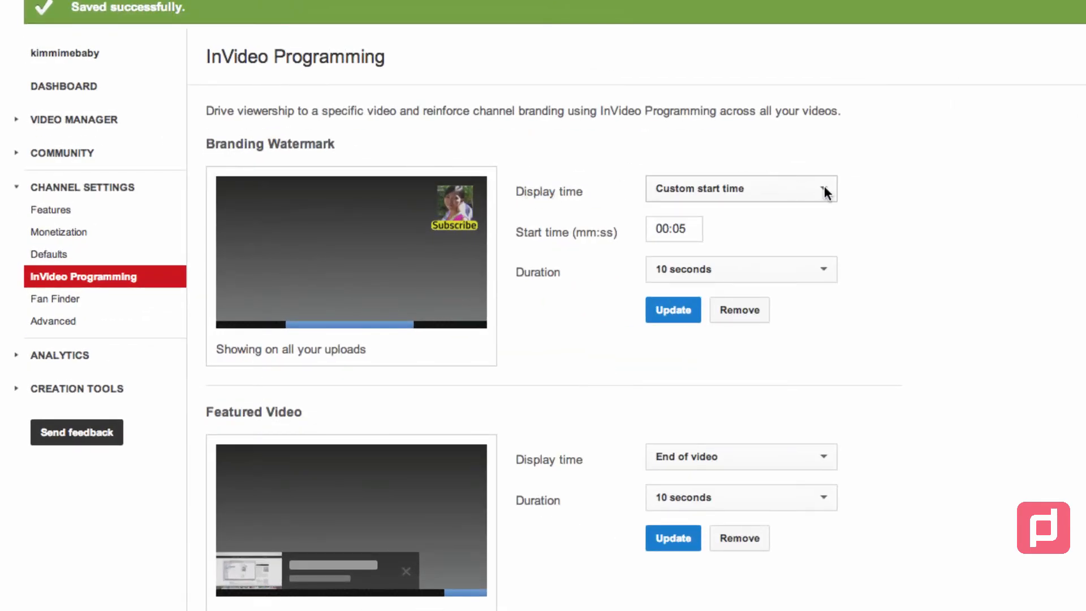
- Set the watermark Display time to Entire video and update it
click(740, 188)
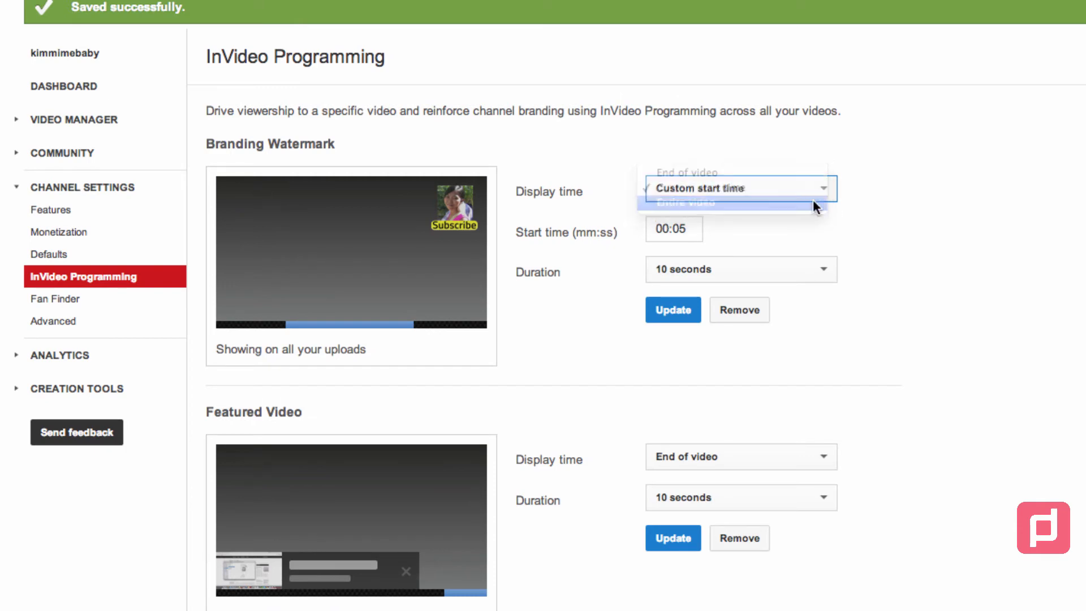
click(685, 202)
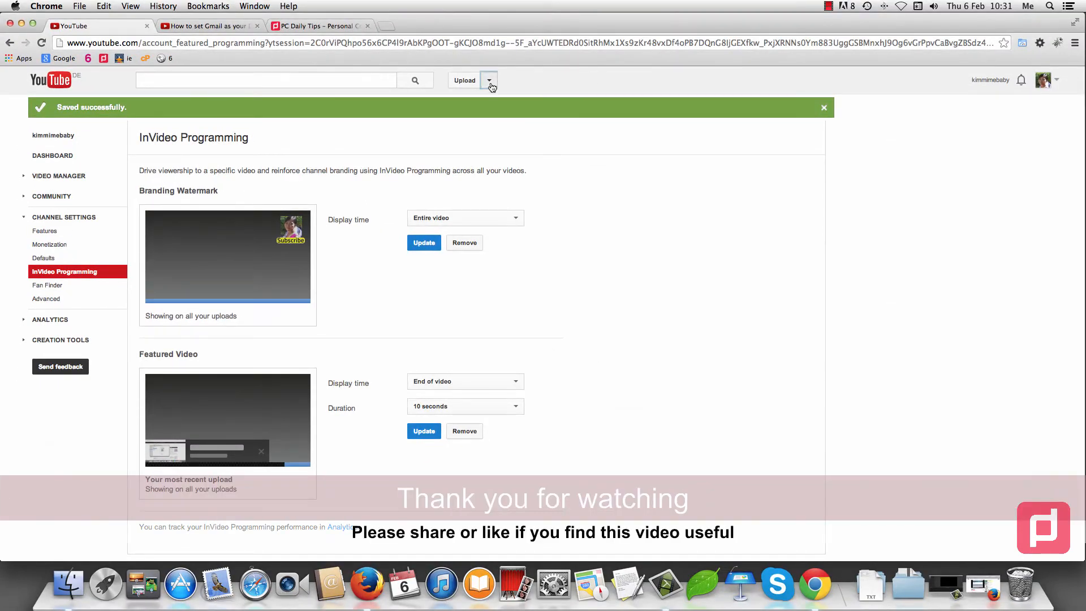
click(489, 81)
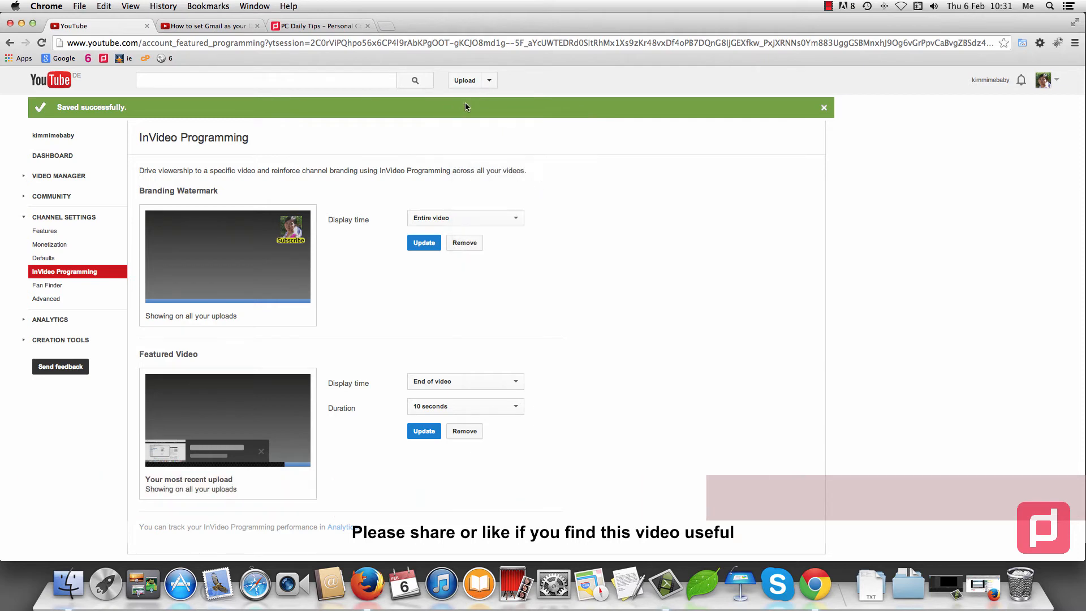
click(488, 80)
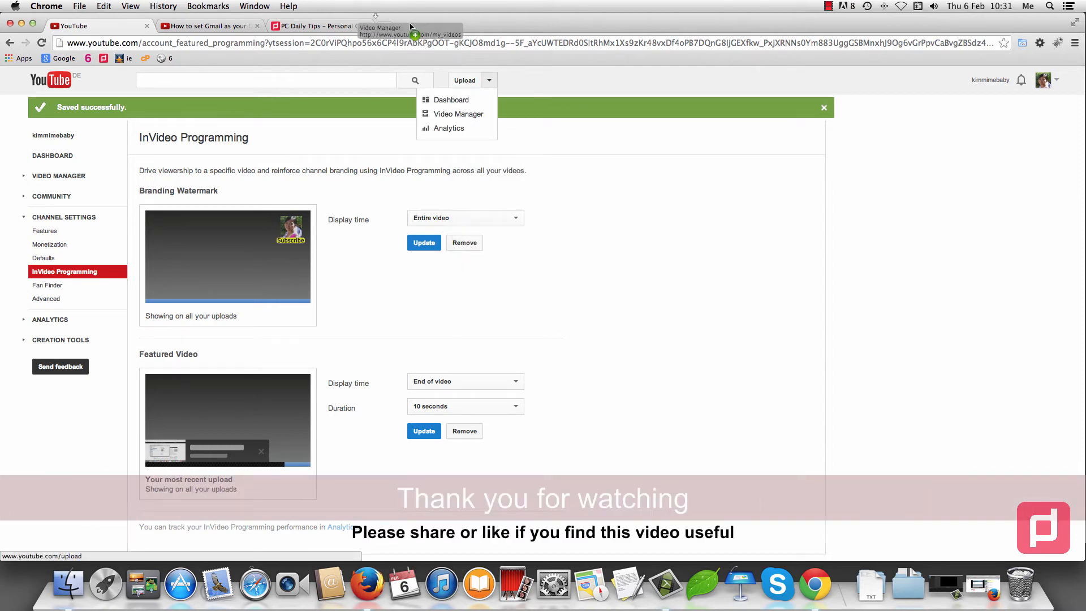
- In Video Manager, open the 'Converting .bin .cue to .iso with bchunk' upload
click(459, 114)
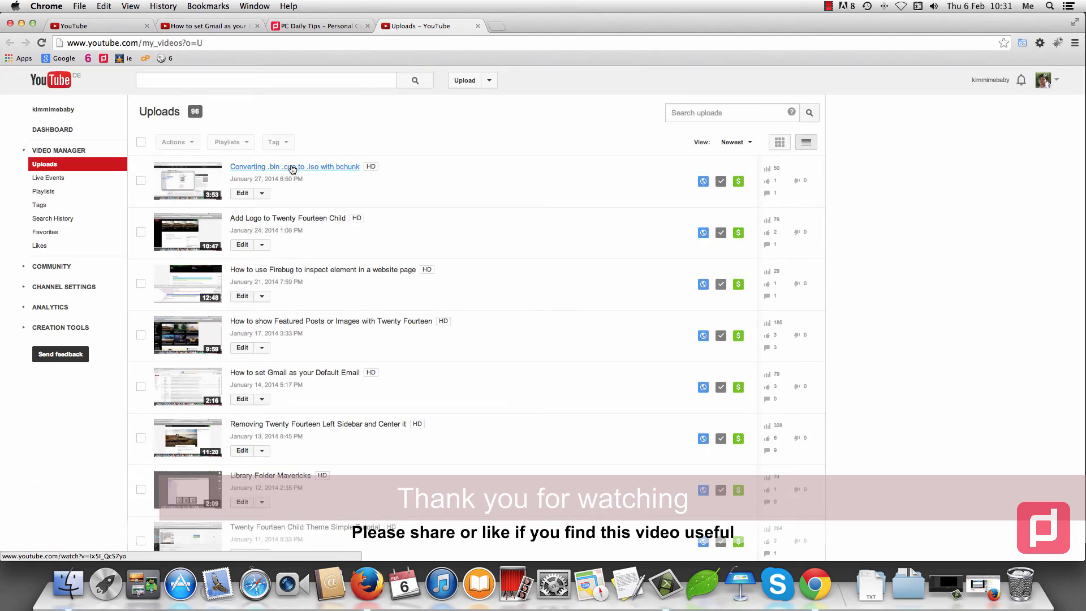
click(294, 166)
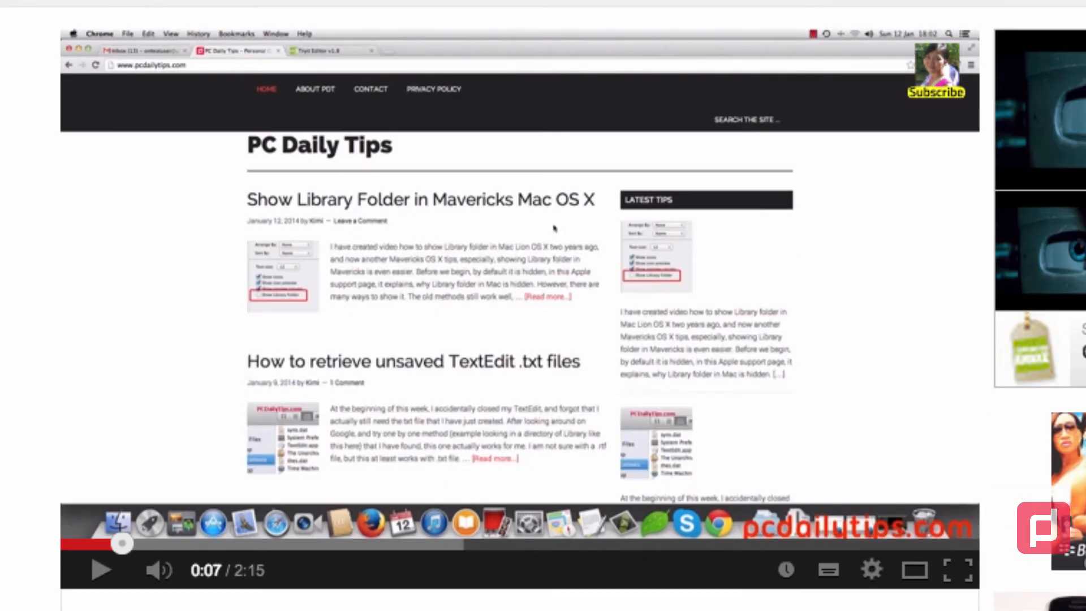
mouse_move(797, 135)
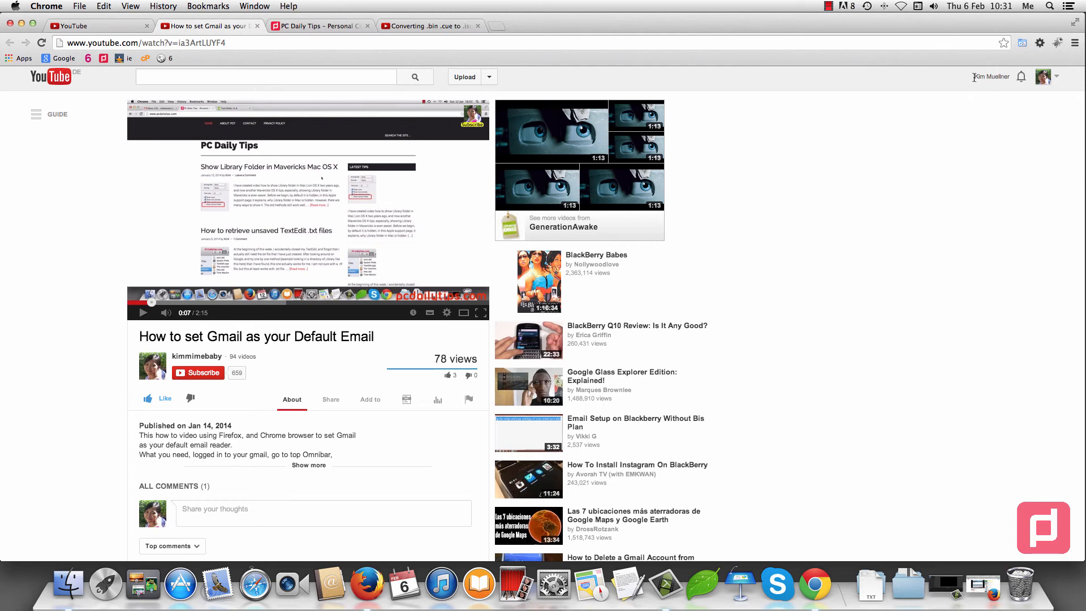
mouse_move(991, 76)
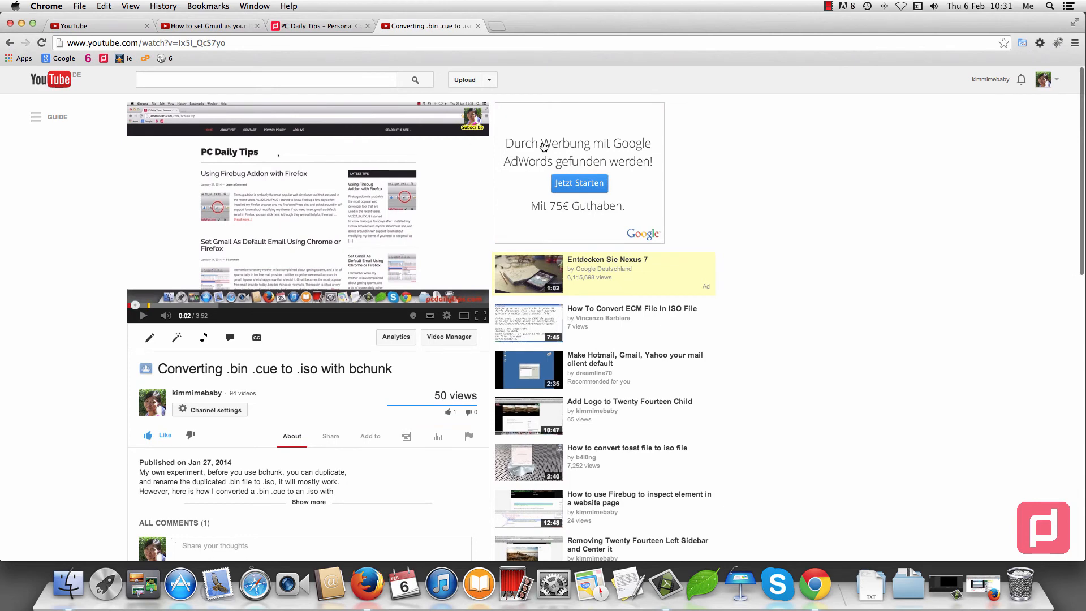
click(1042, 79)
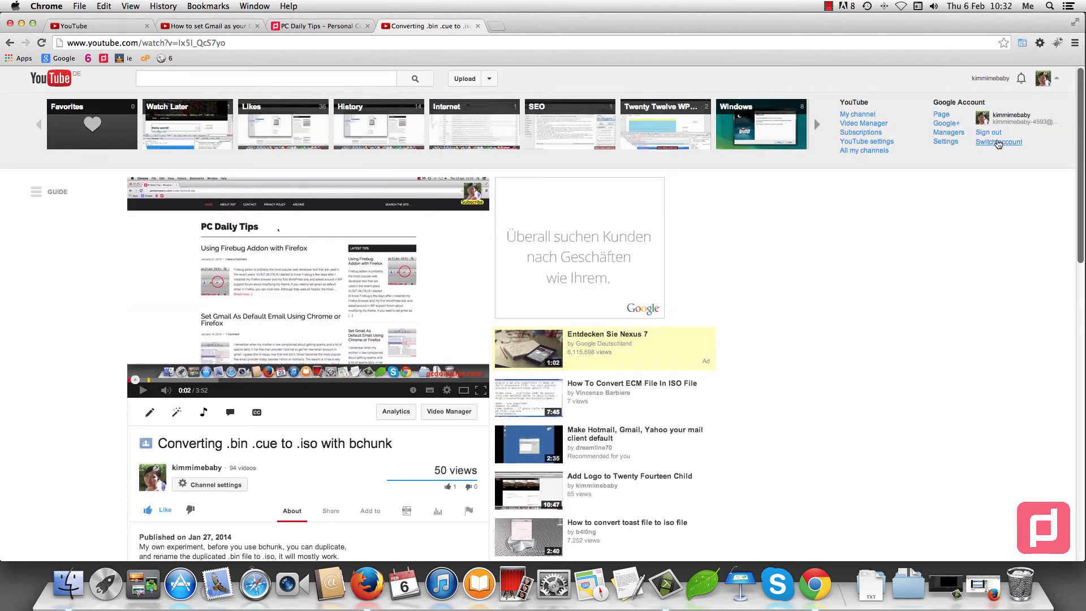
- Switch to the other account and play the bchunk conversion video
click(997, 142)
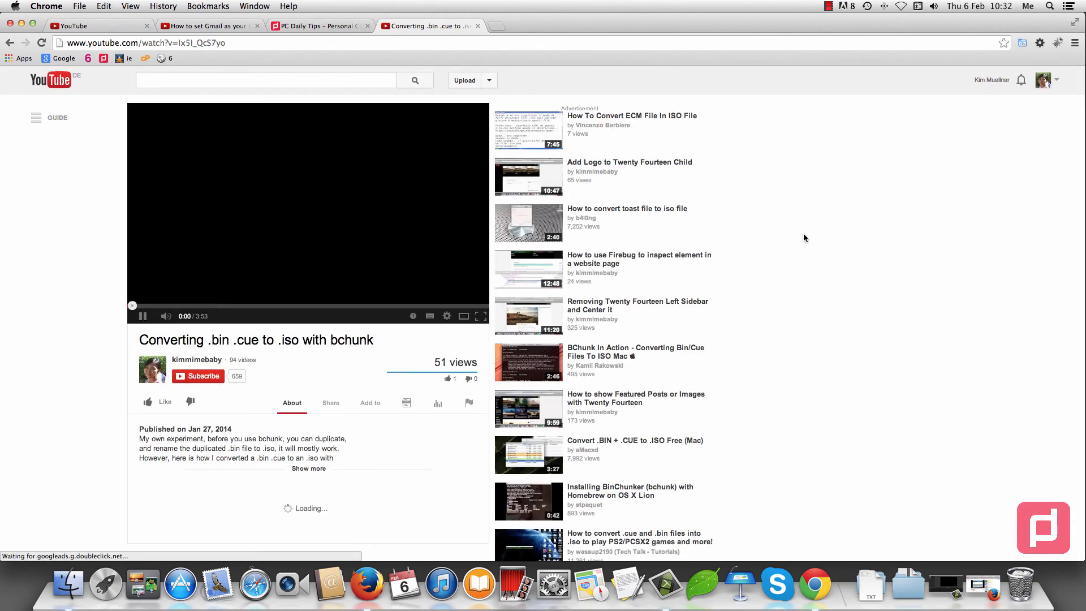
click(143, 316)
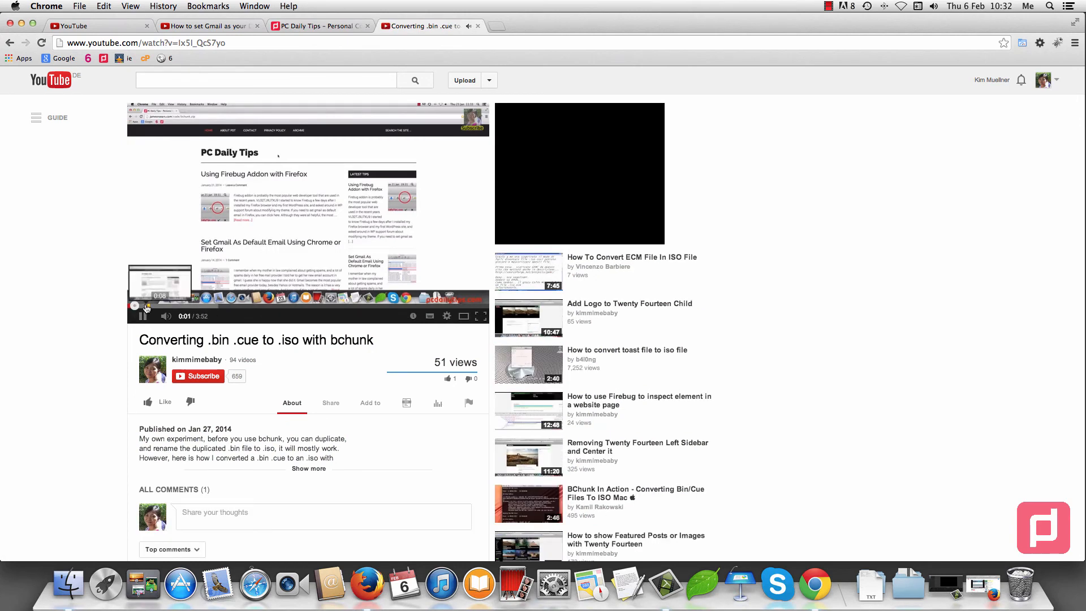